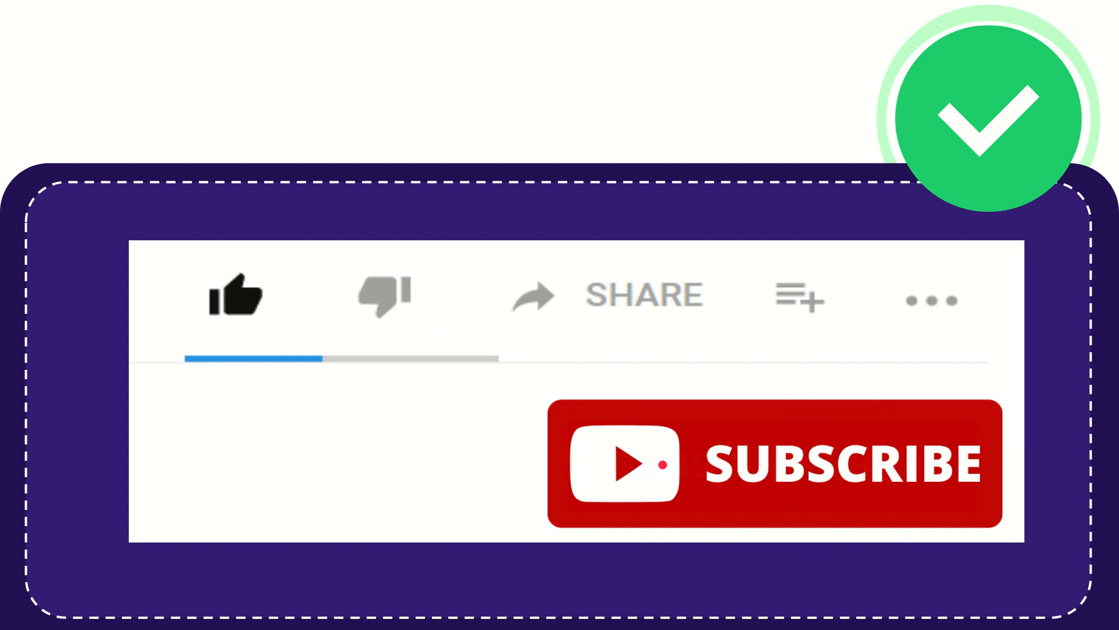
left_click(239, 297)
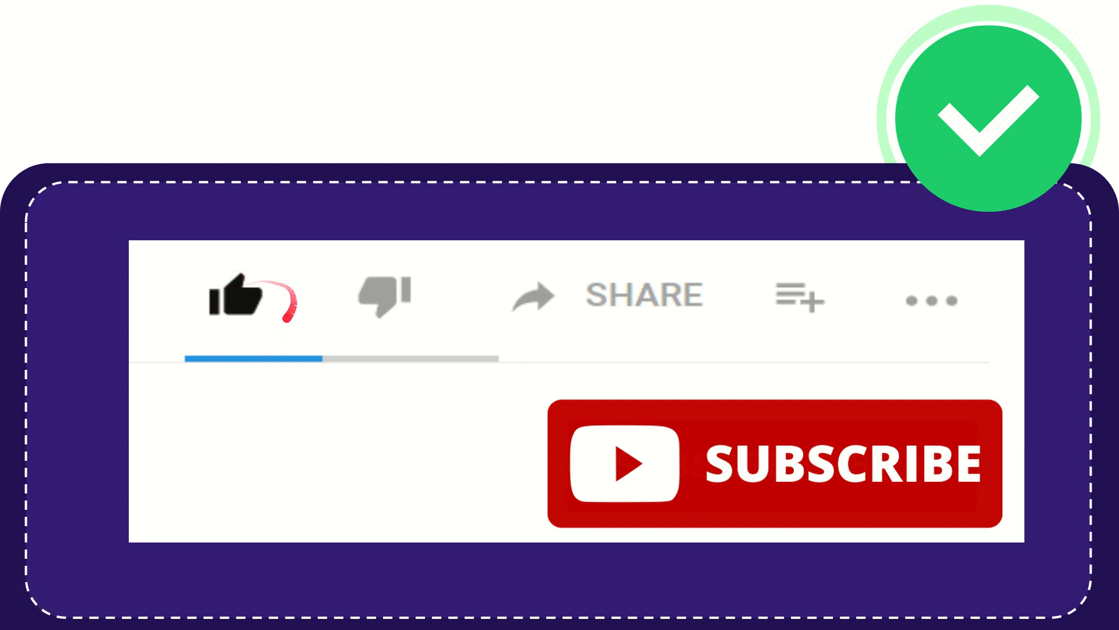
left_click(383, 295)
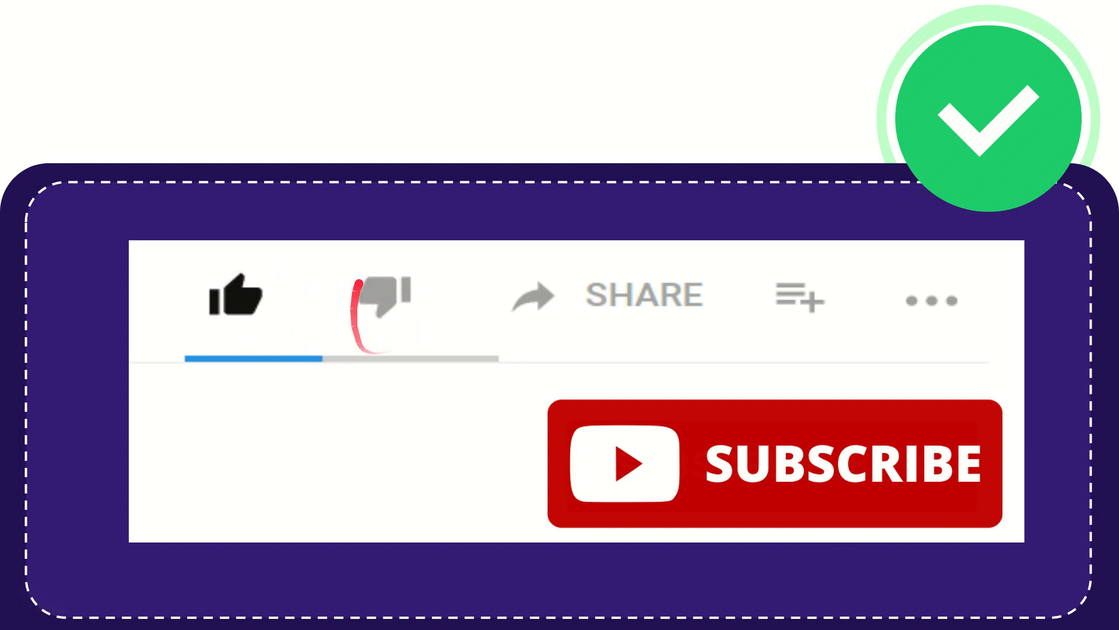
left_click(382, 295)
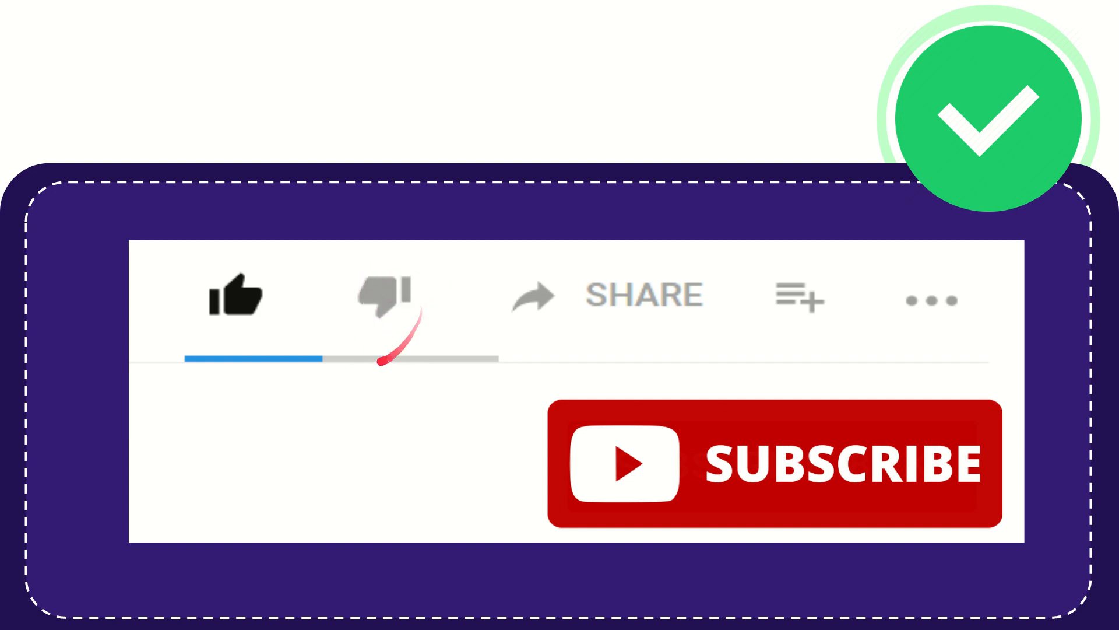
left_click(386, 295)
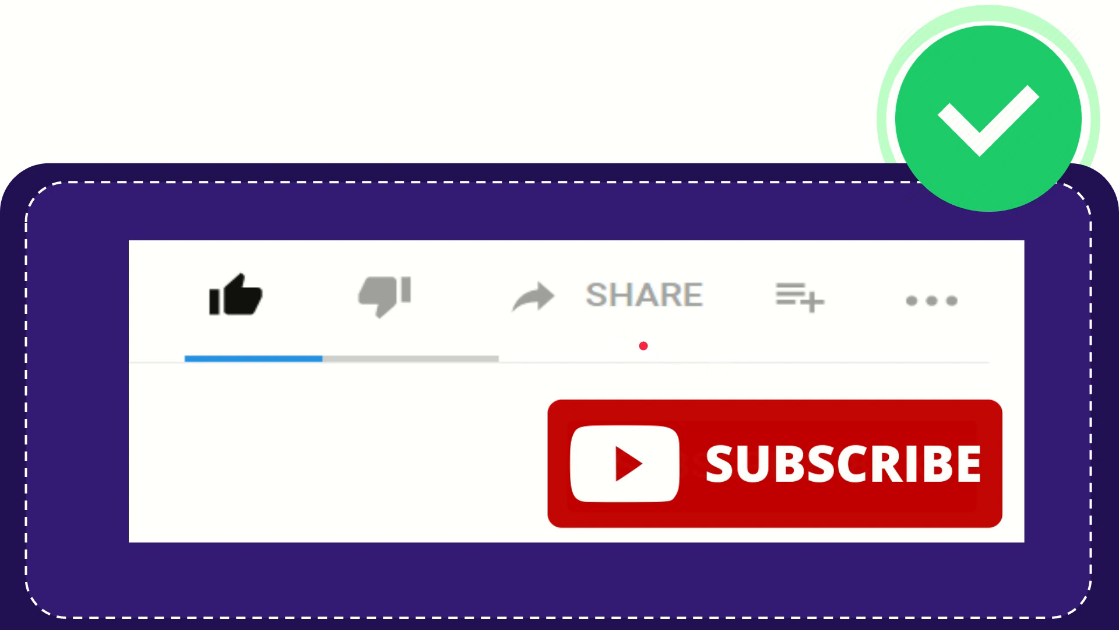
mouse_move(724, 322)
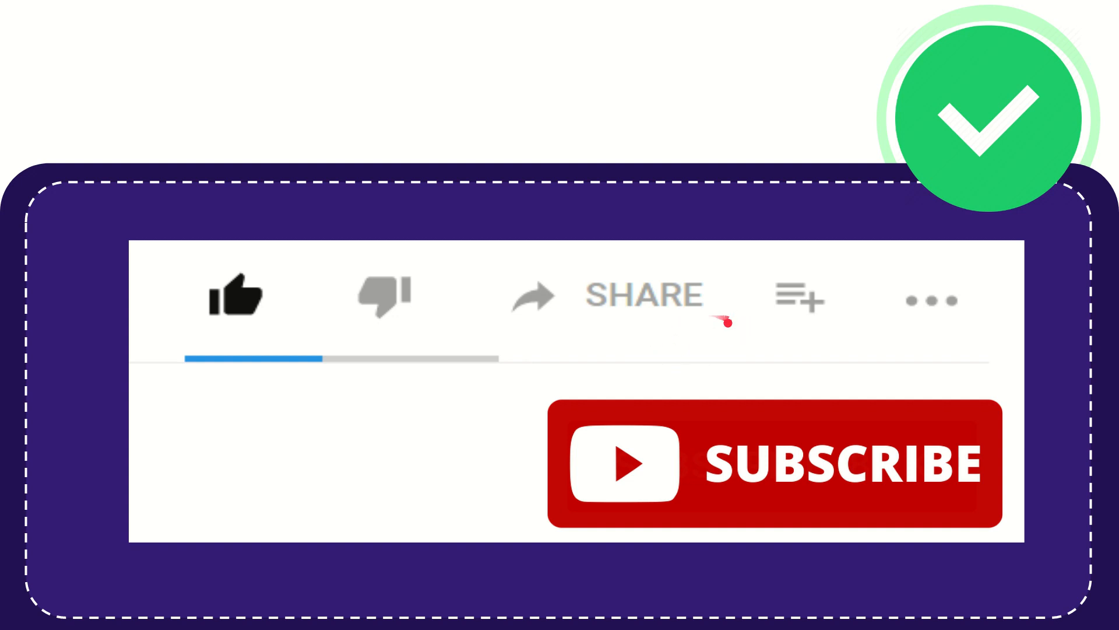